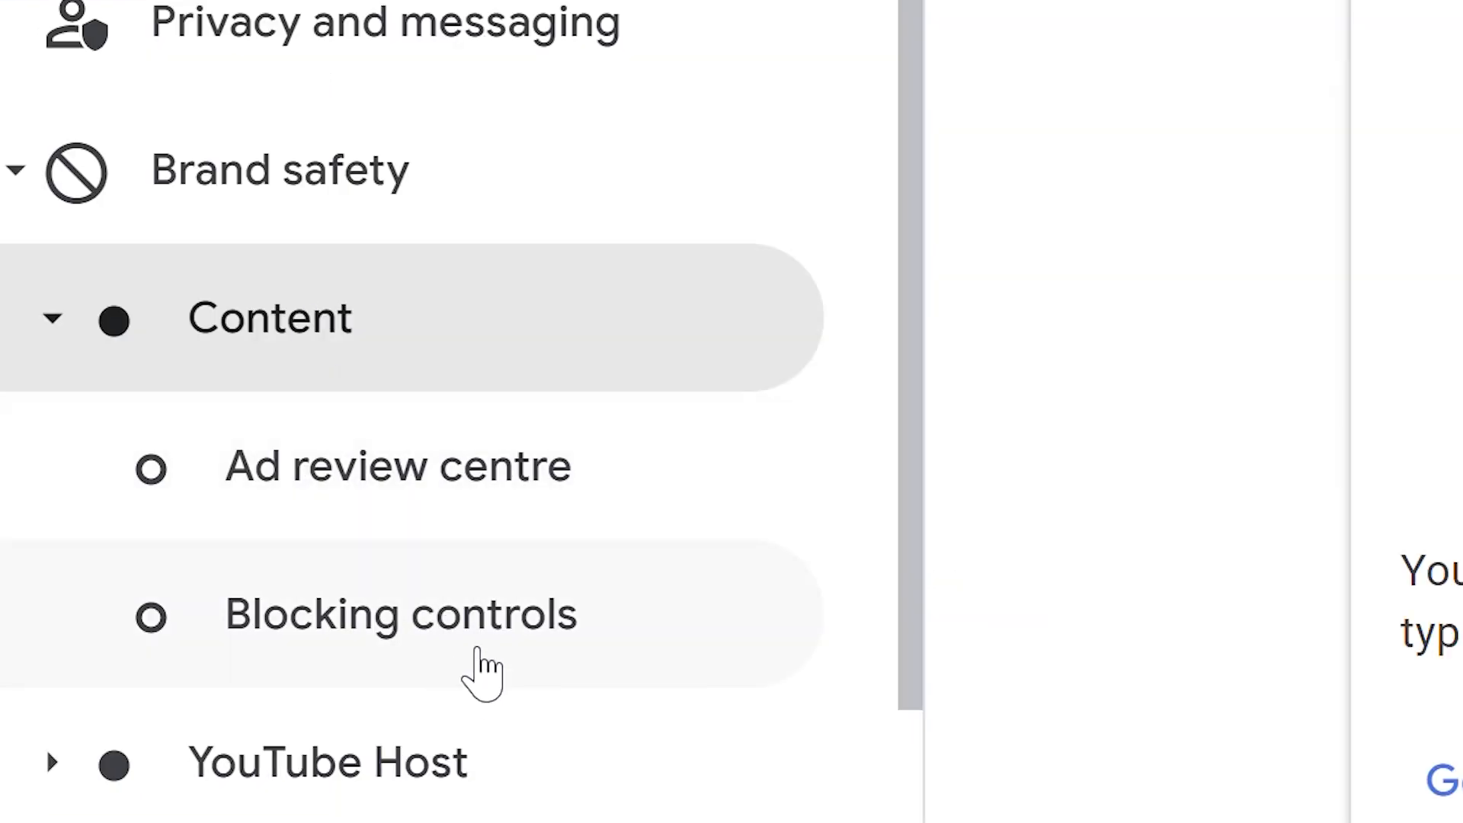
Step: Open Blocking controls under Brand safety > Content in the sidebar
click(399, 615)
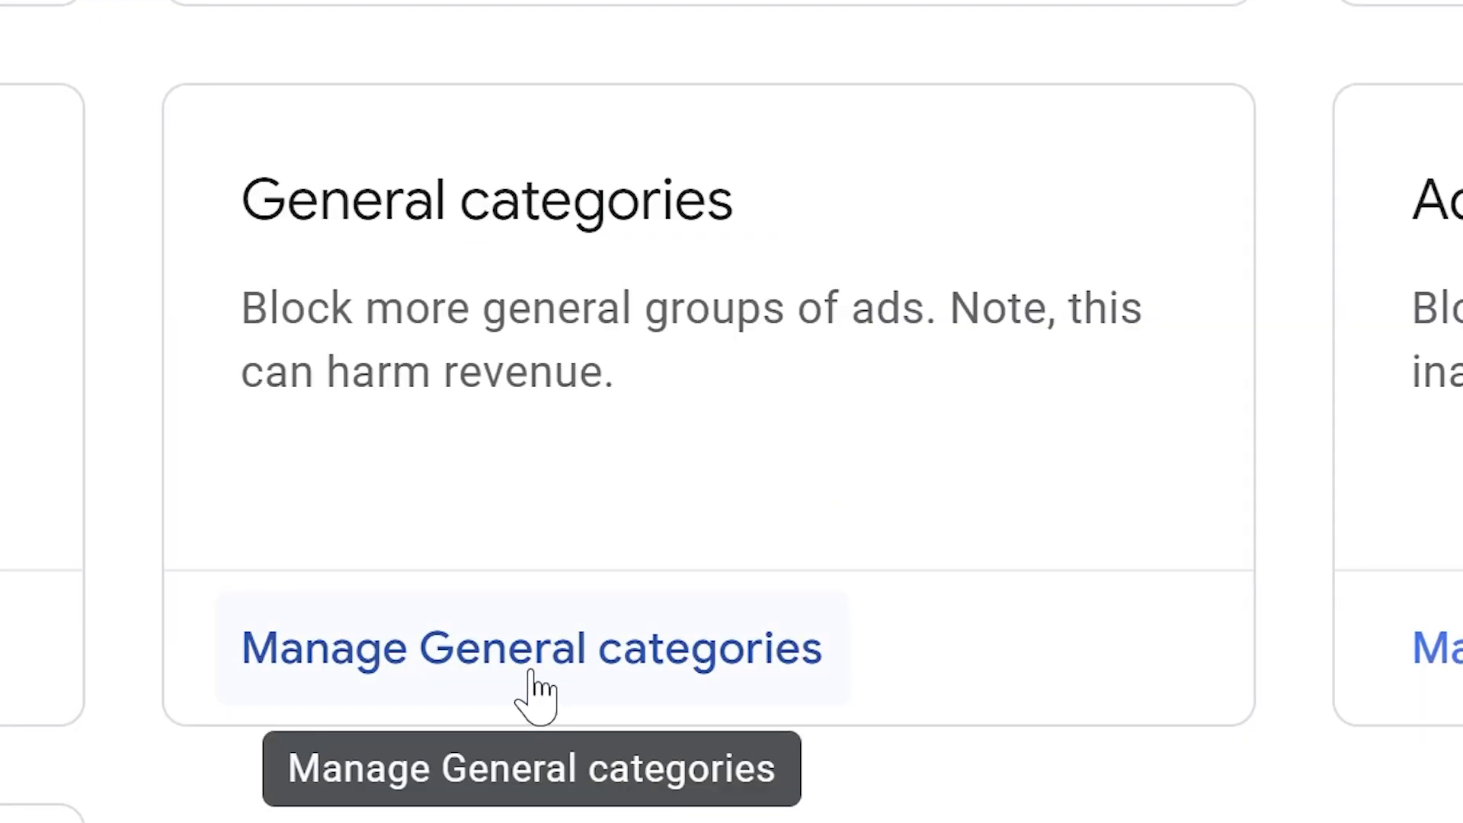
Step: Open Manage General categories and scroll through the unblocked category list
click(531, 648)
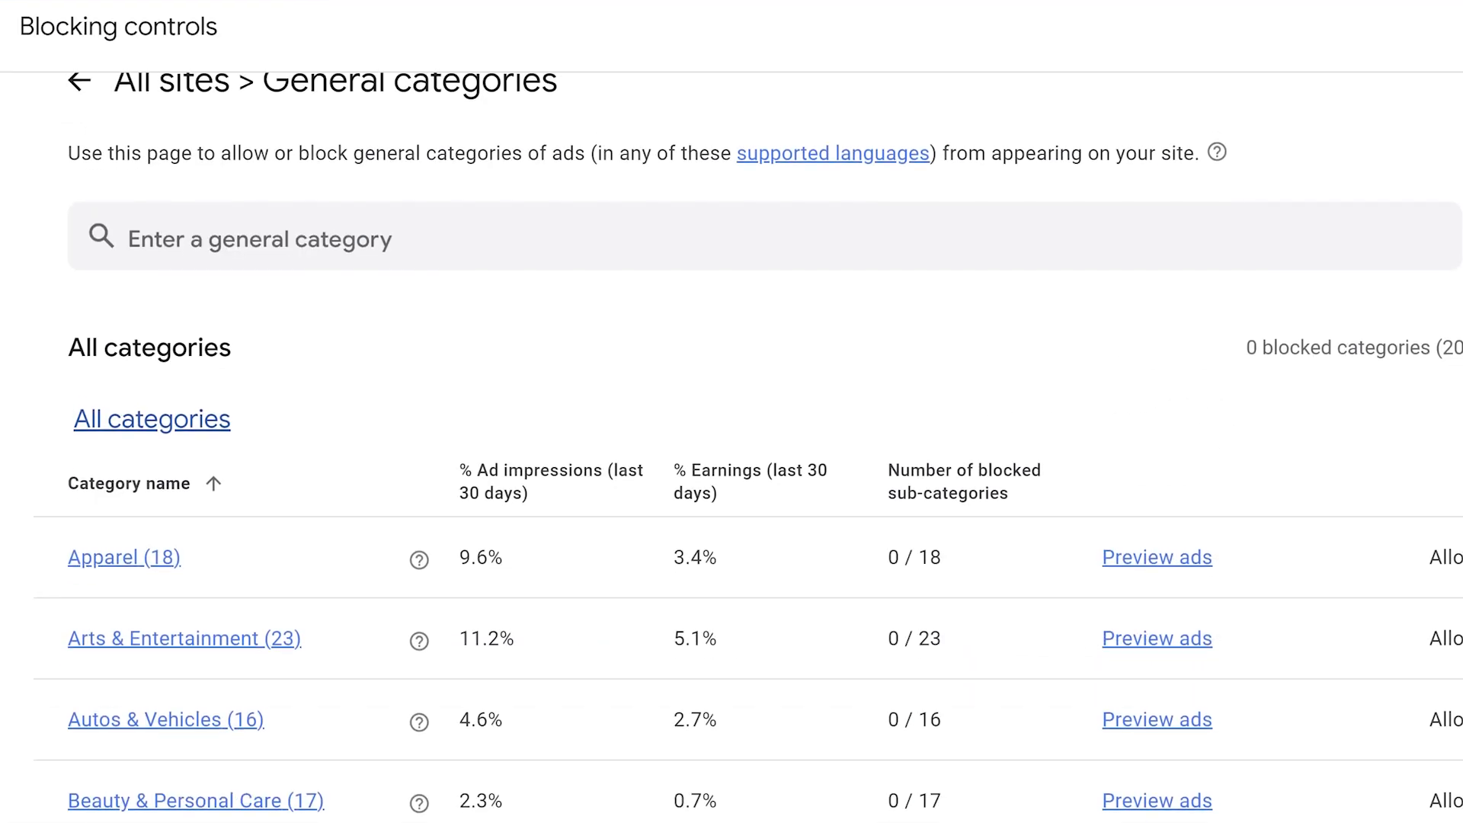
scroll(down, 3)
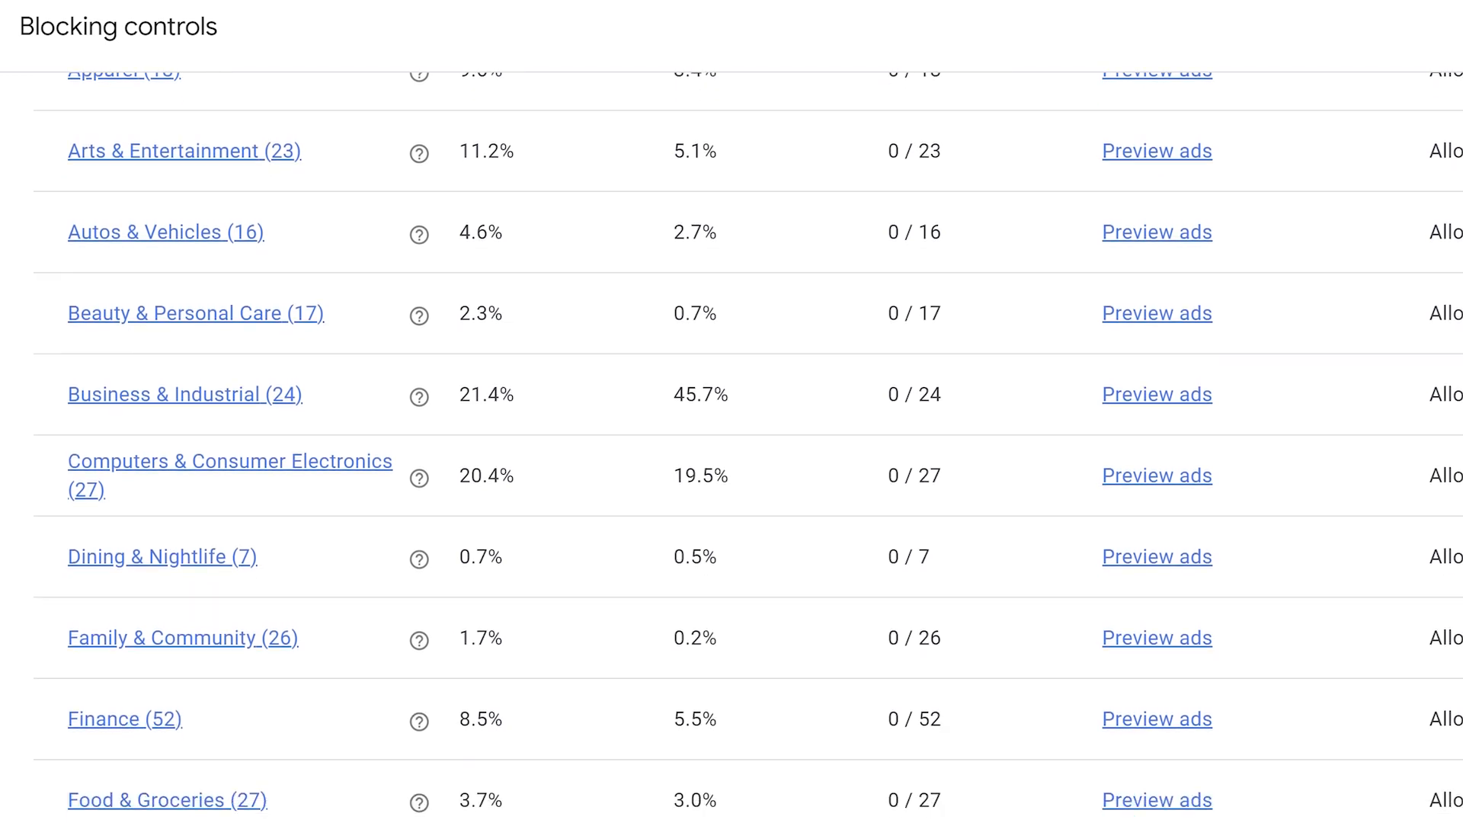
scroll(down, 3)
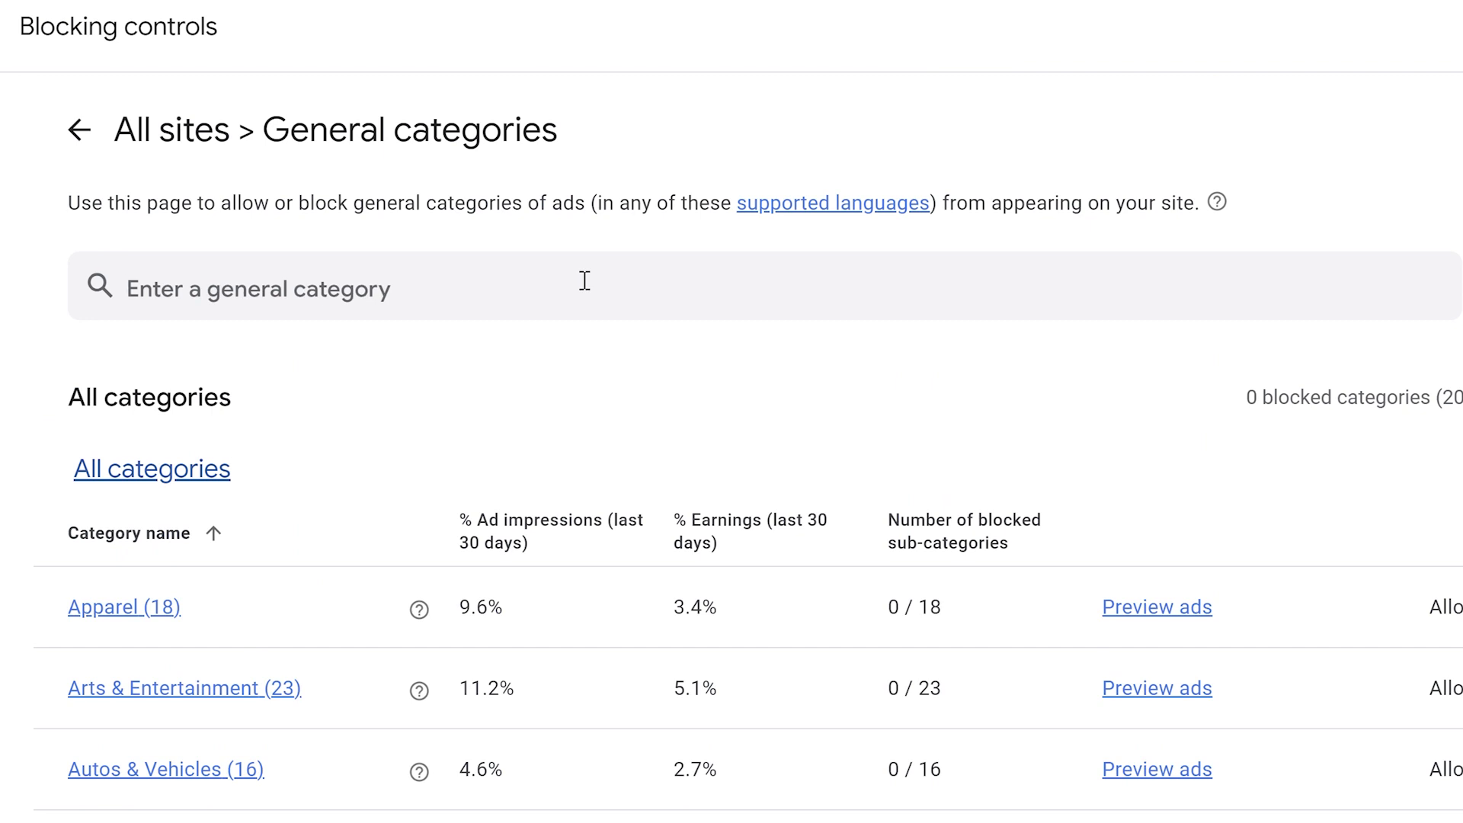
Step: Search 'gambling' and block the Leisure Gambling category
text(gambling)
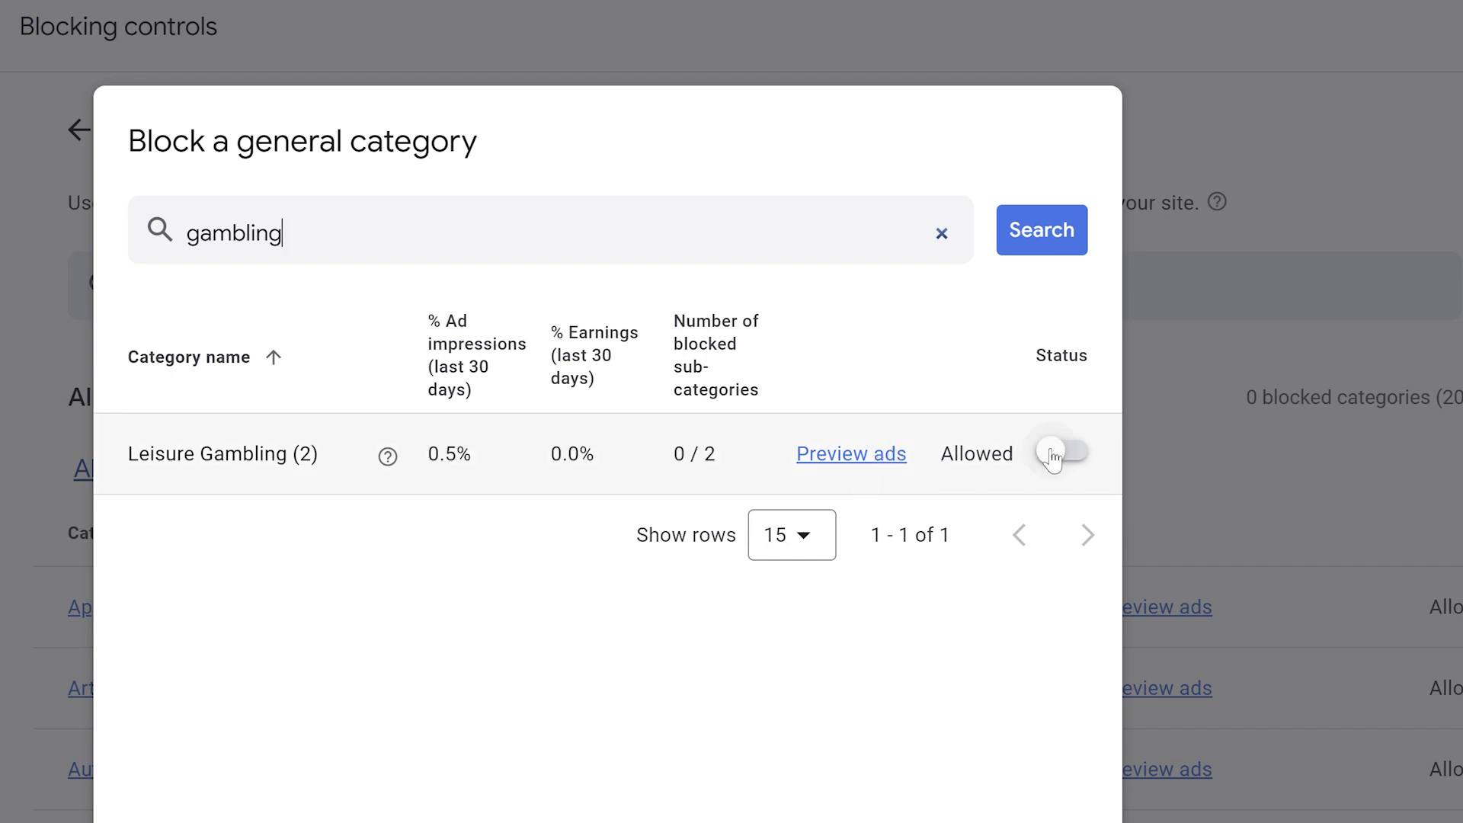
click(1060, 454)
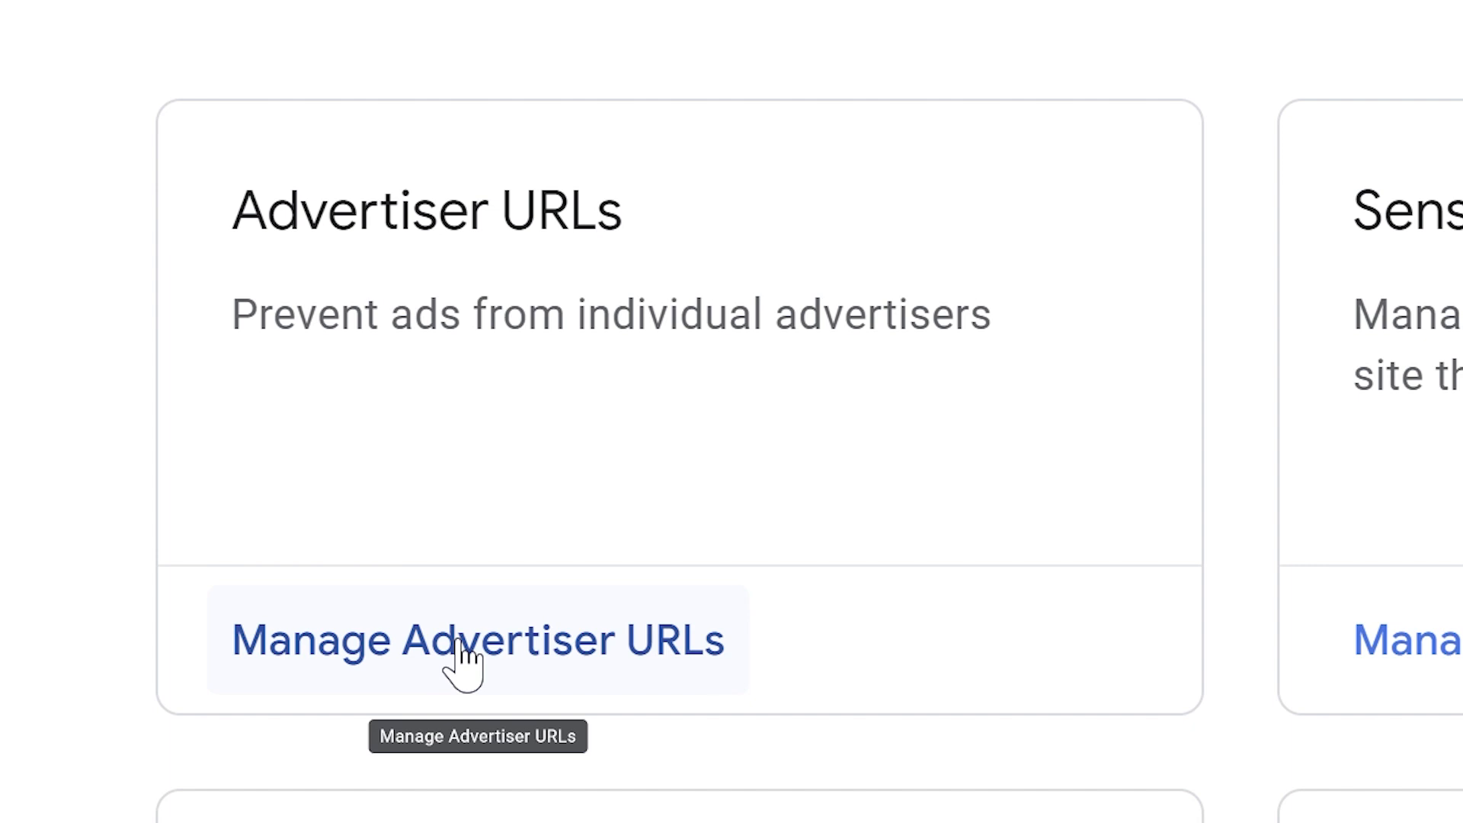
Step: Open Manage Advertiser URLs, showing no blocked URLs and 500 blocks remaining
click(477, 641)
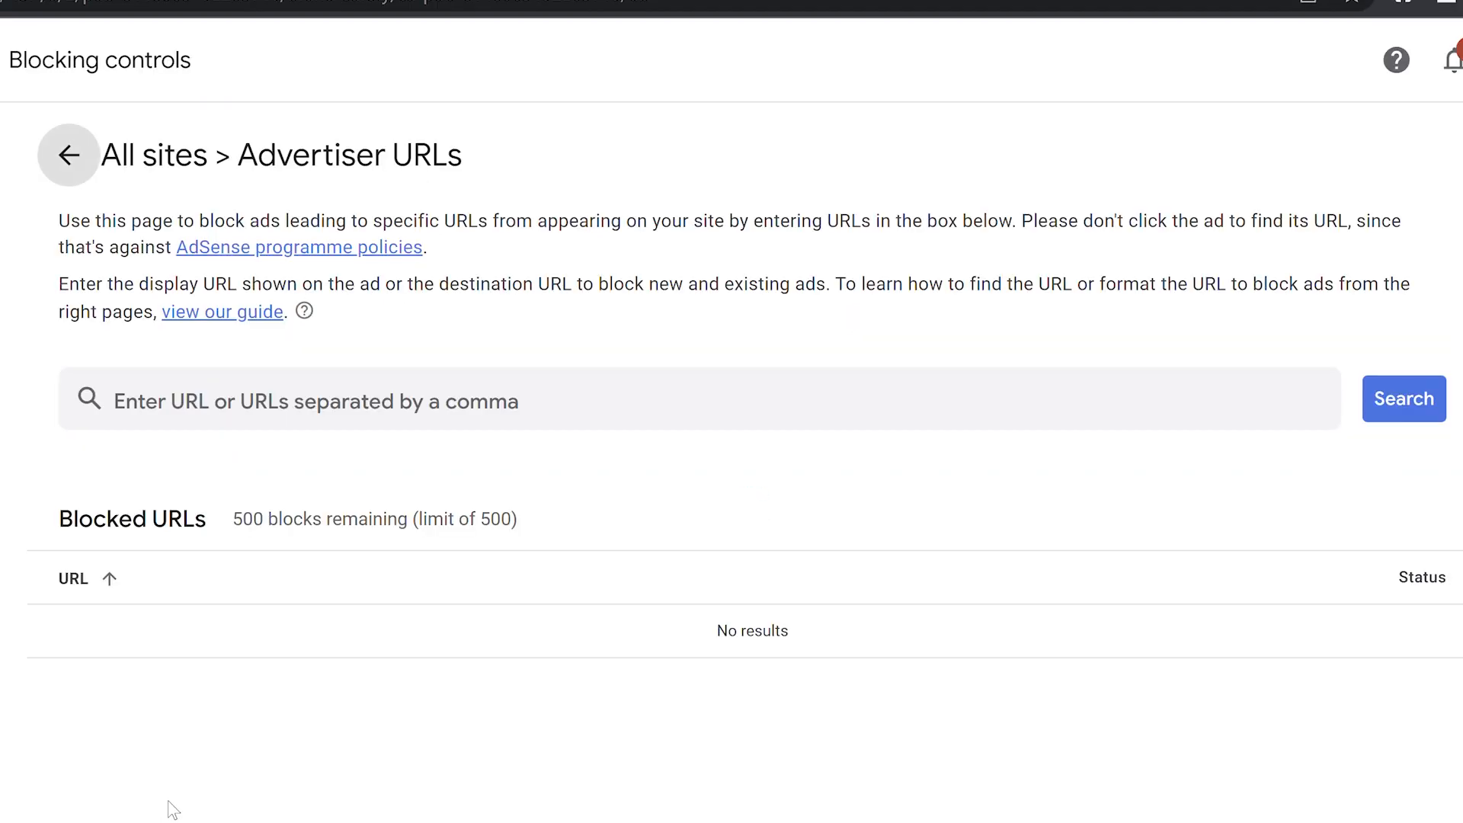